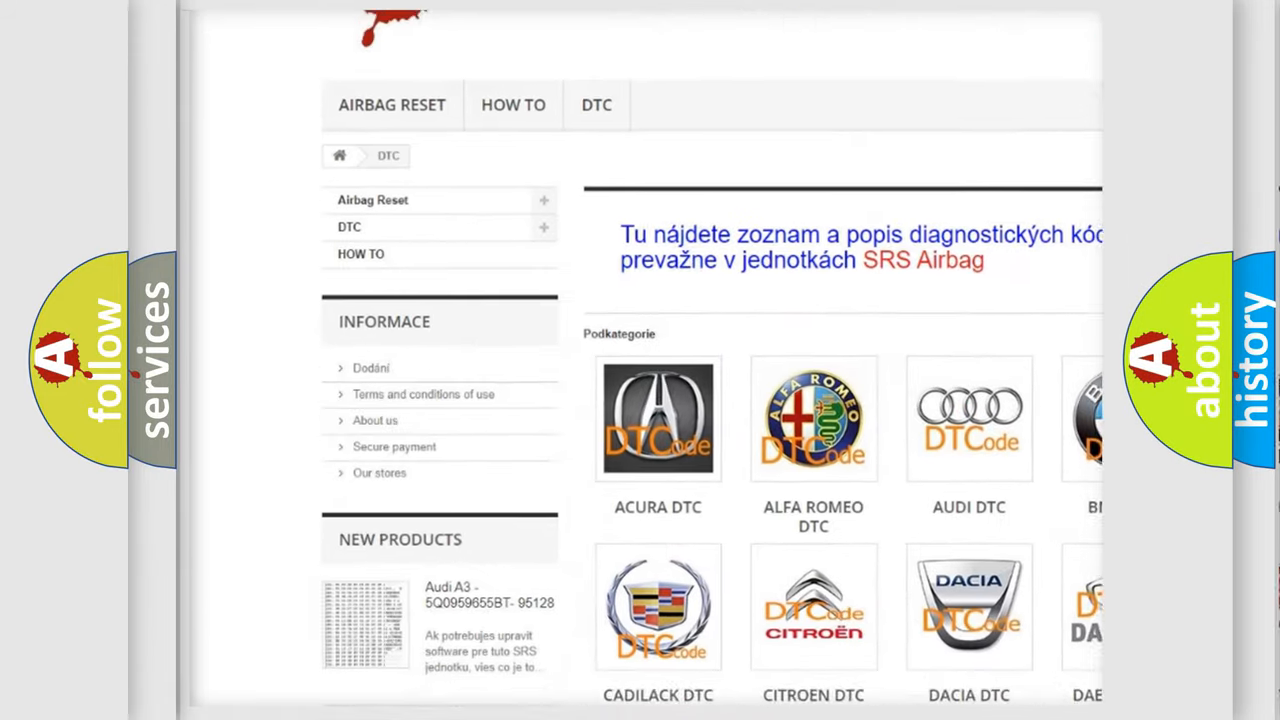
scroll(down, 3)
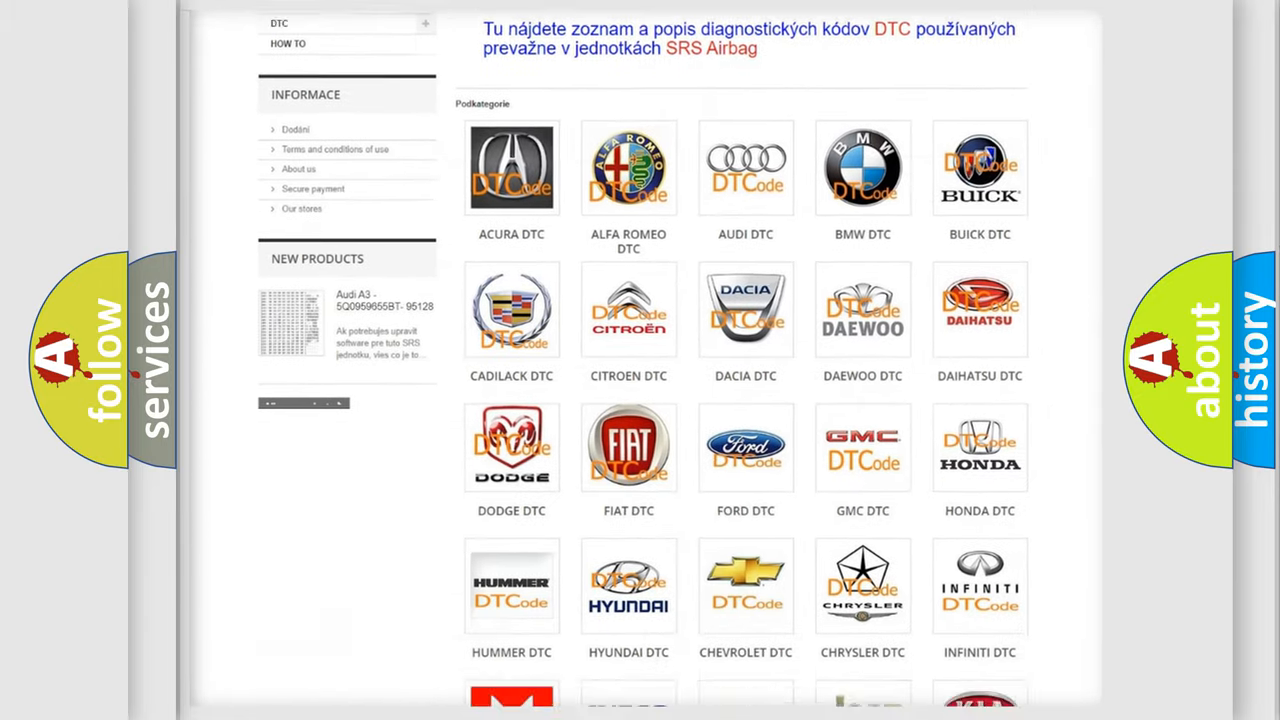
scroll(down, 3)
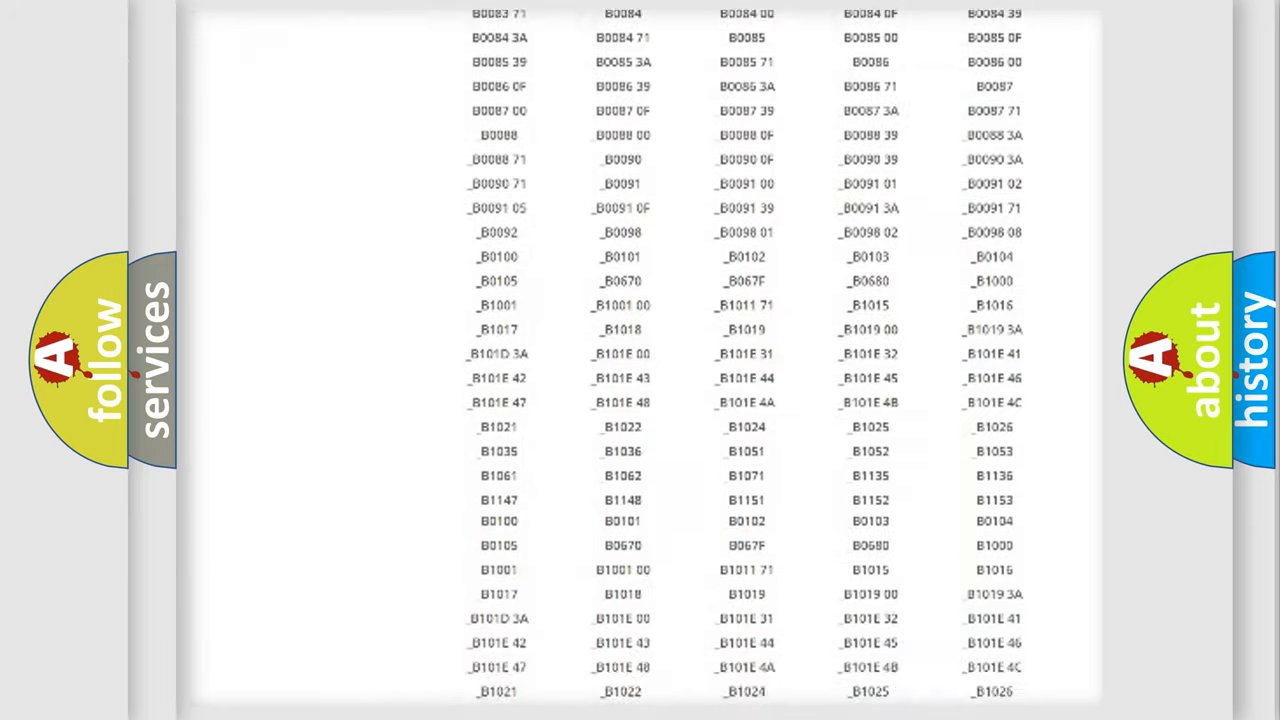
scroll(down, 3)
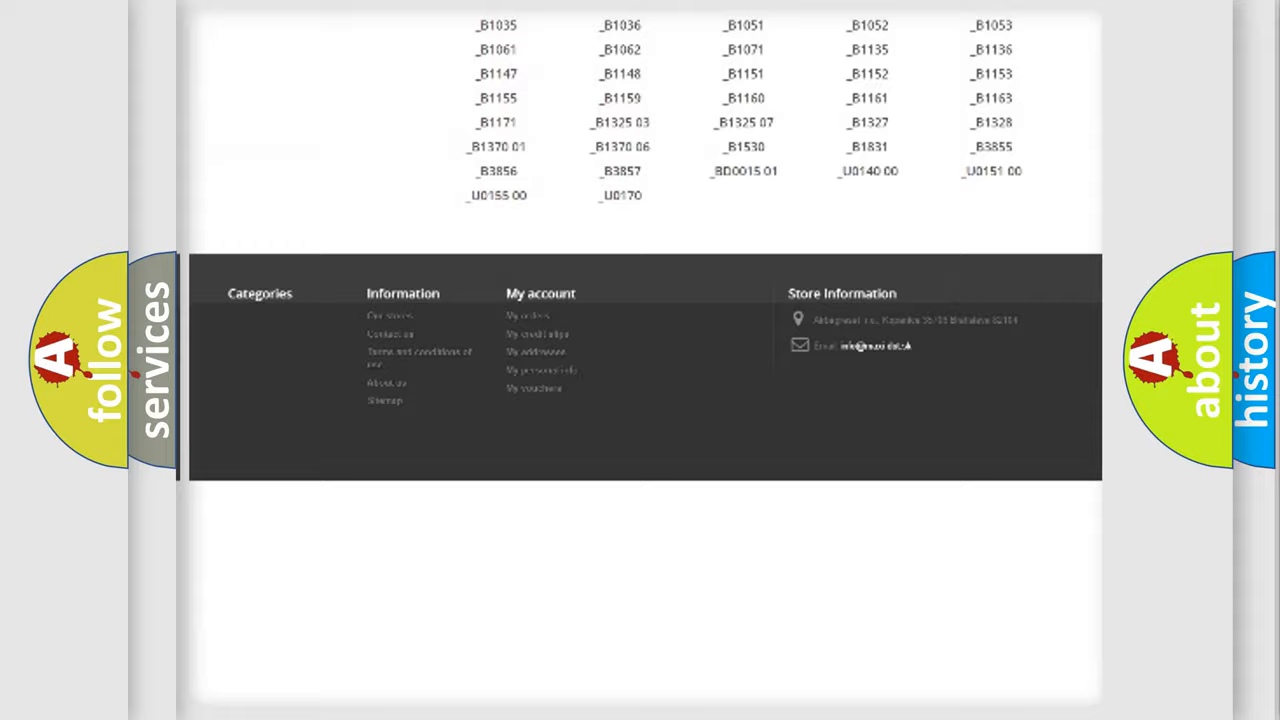
scroll(up, 3)
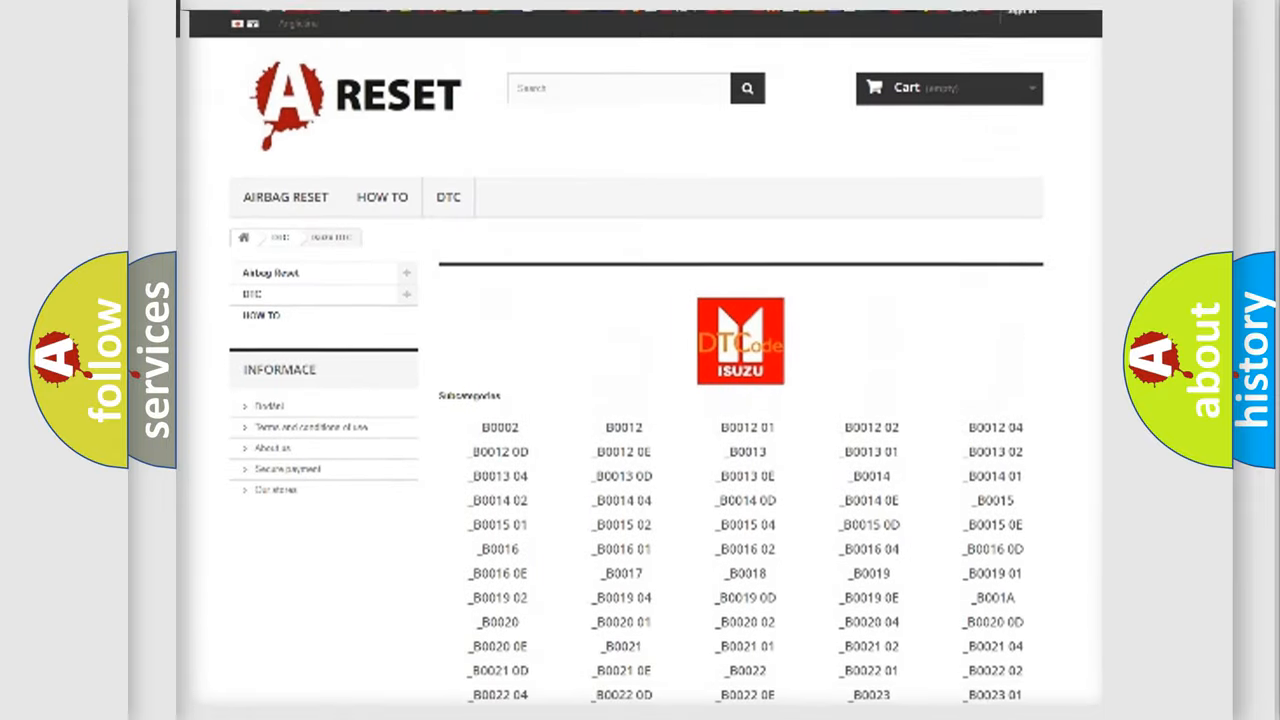